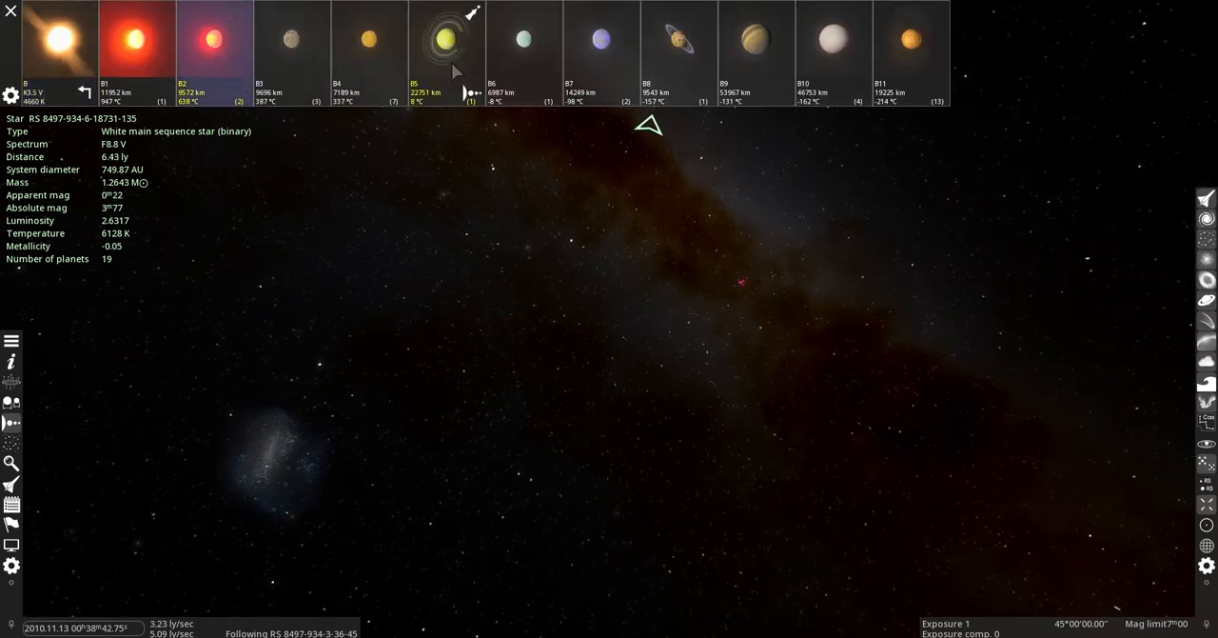
# Fly to the yellow ringed planet B5 using the planetary system bar
pyautogui.click(438, 38)
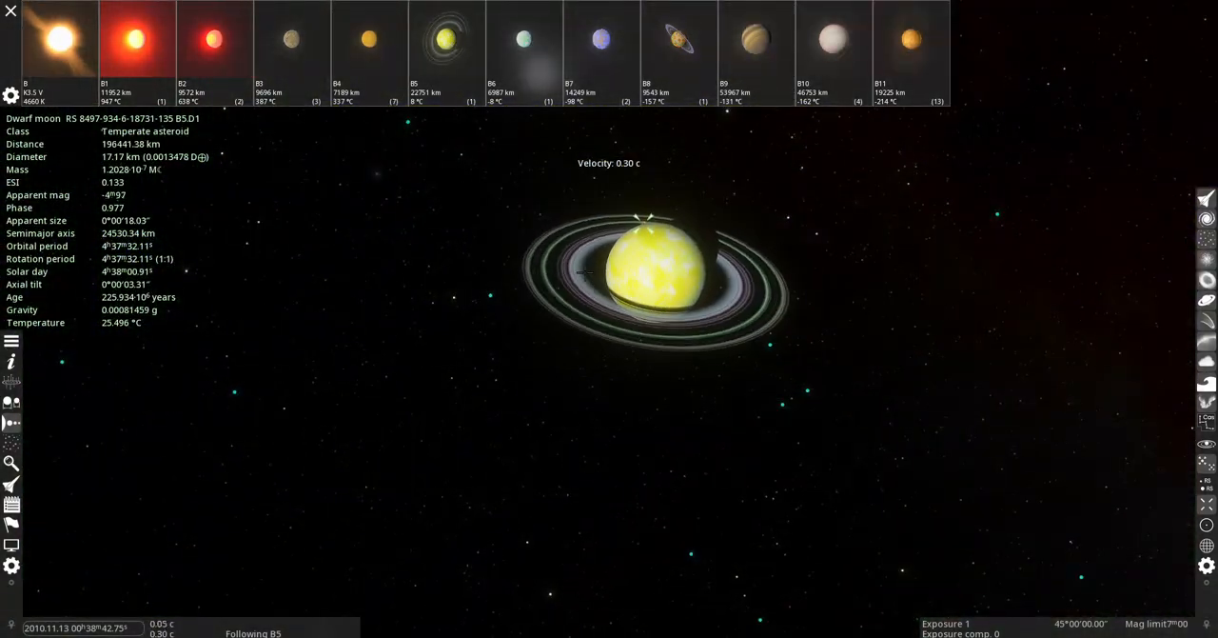
# Travel to planet B8 and descend to its pastel, hilly surface
pyautogui.click(671, 38)
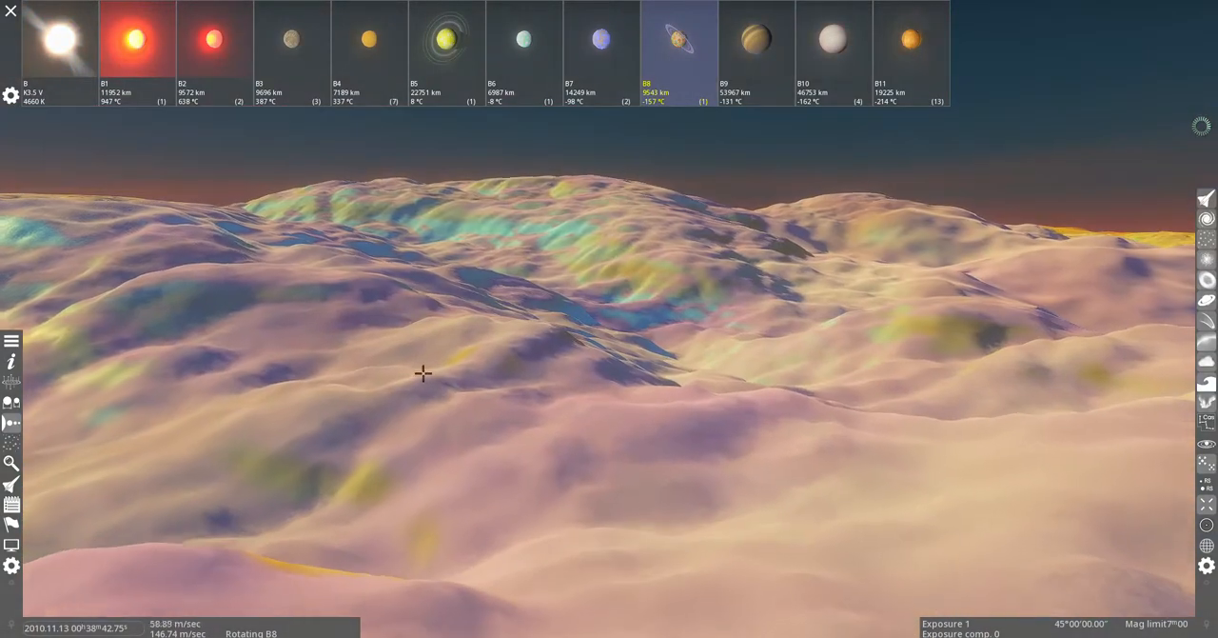
# Select star B, reselect planet B8, and scroll out to orbit above B8
pyautogui.click(52, 38)
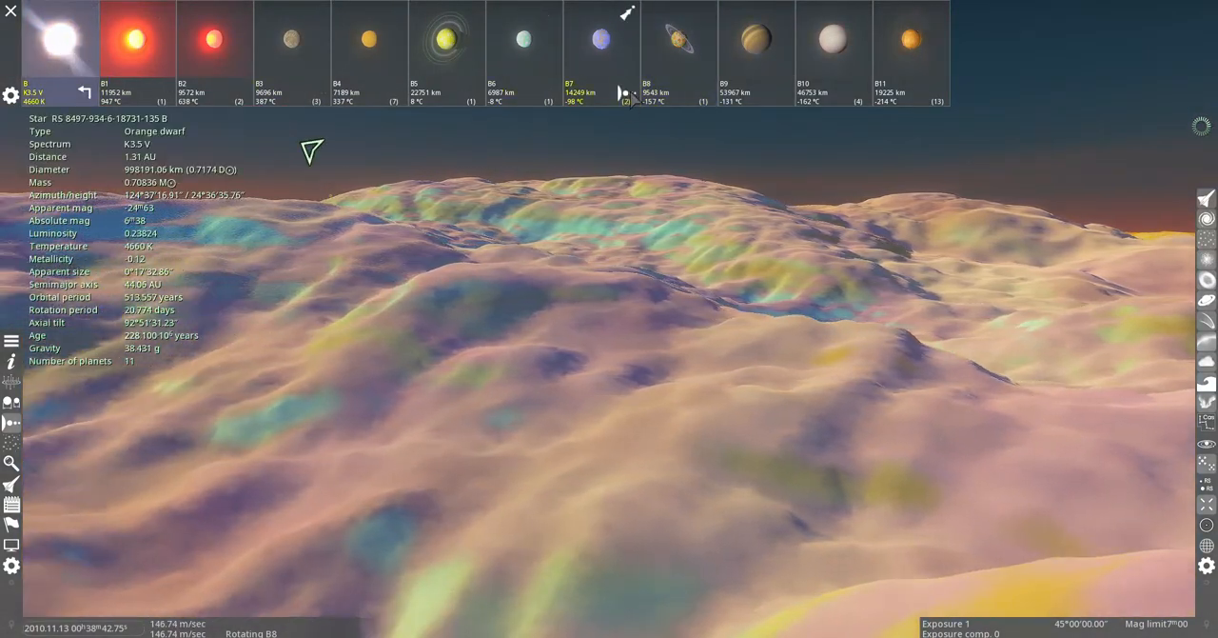
pyautogui.click(674, 38)
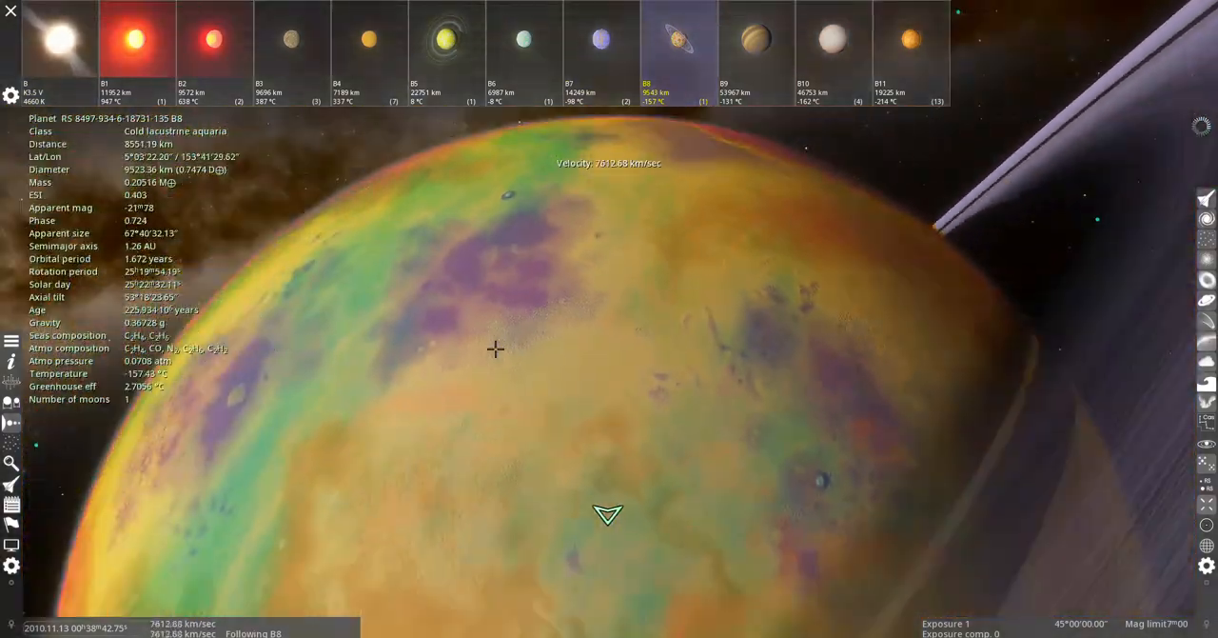
pyautogui.scroll(-3)
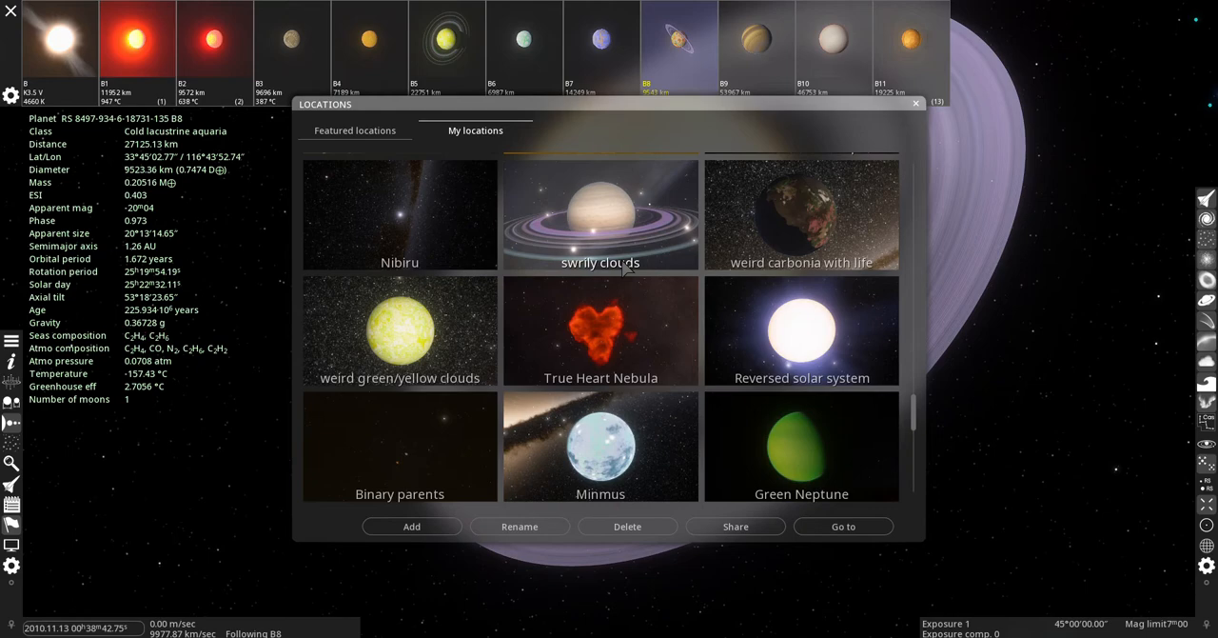
# Go to the 'tidally locked star' saved location from the Locations list
pyautogui.scroll(-3)
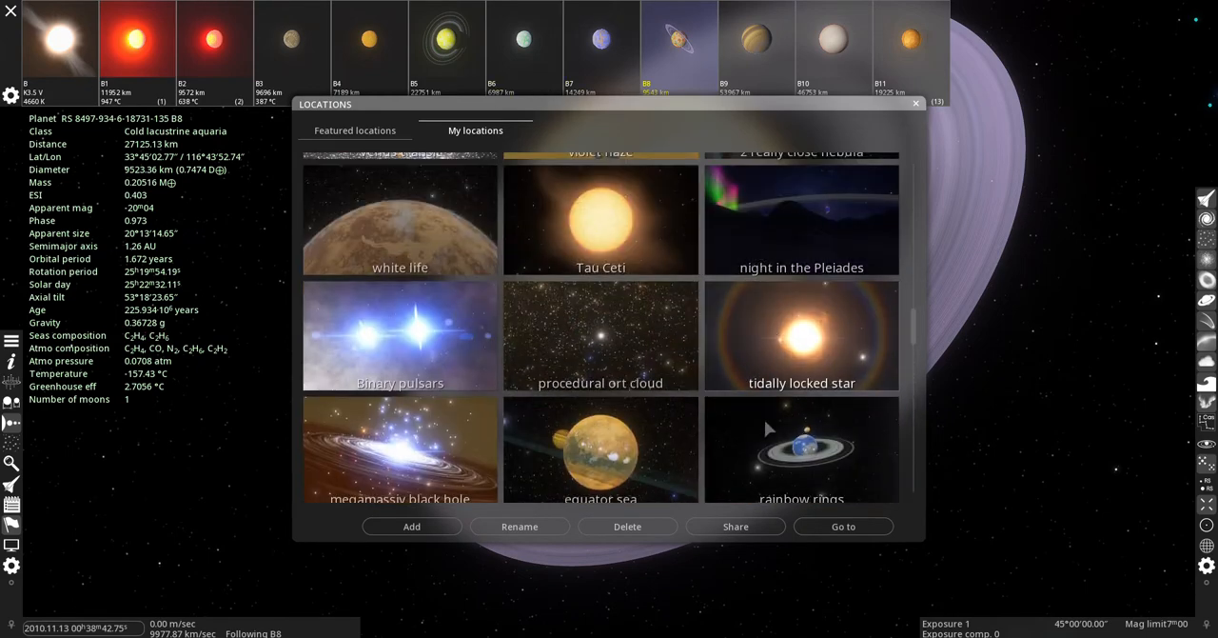
pyautogui.click(801, 335)
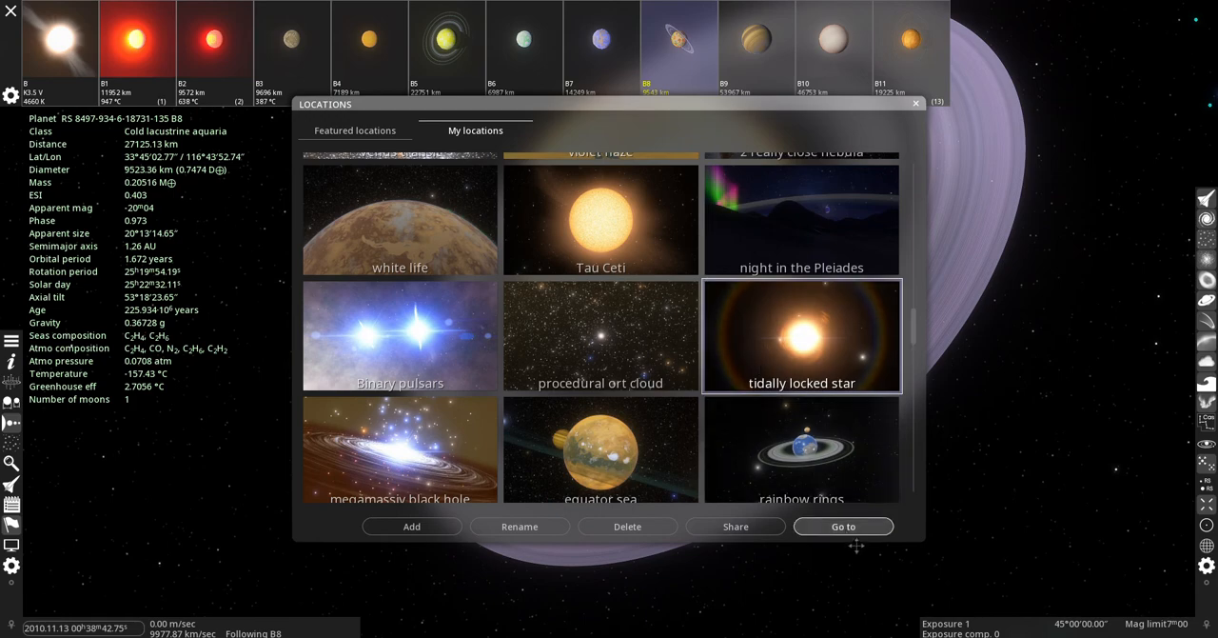
pyautogui.click(843, 525)
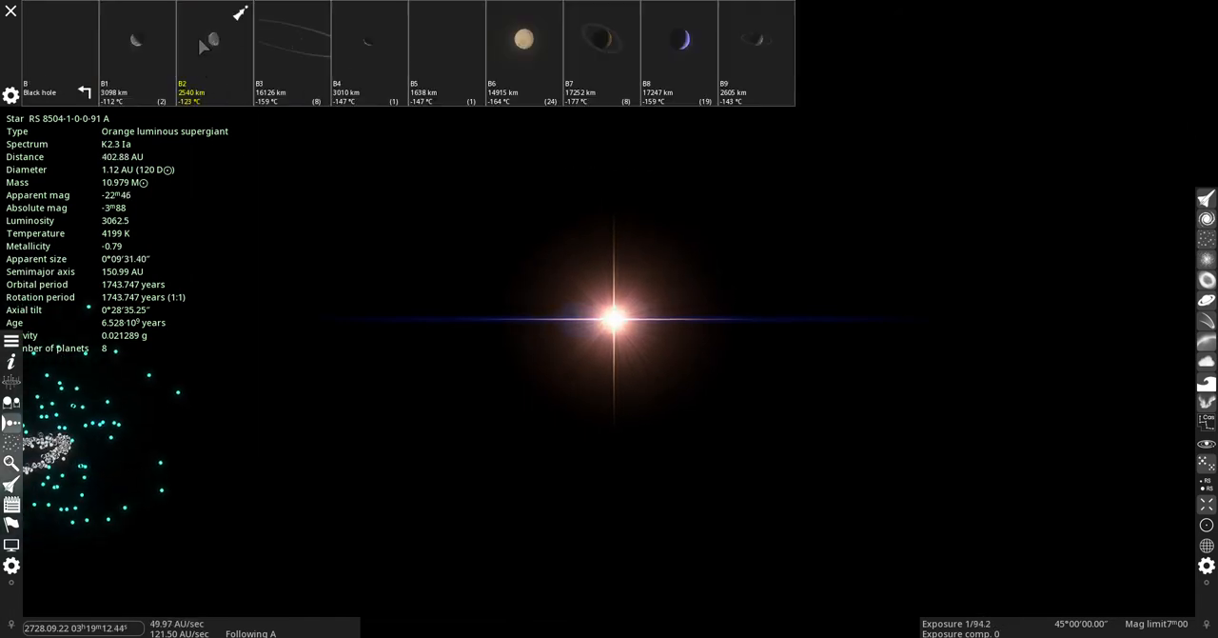
# Select body B3 in the system bar and fly there
pyautogui.click(290, 43)
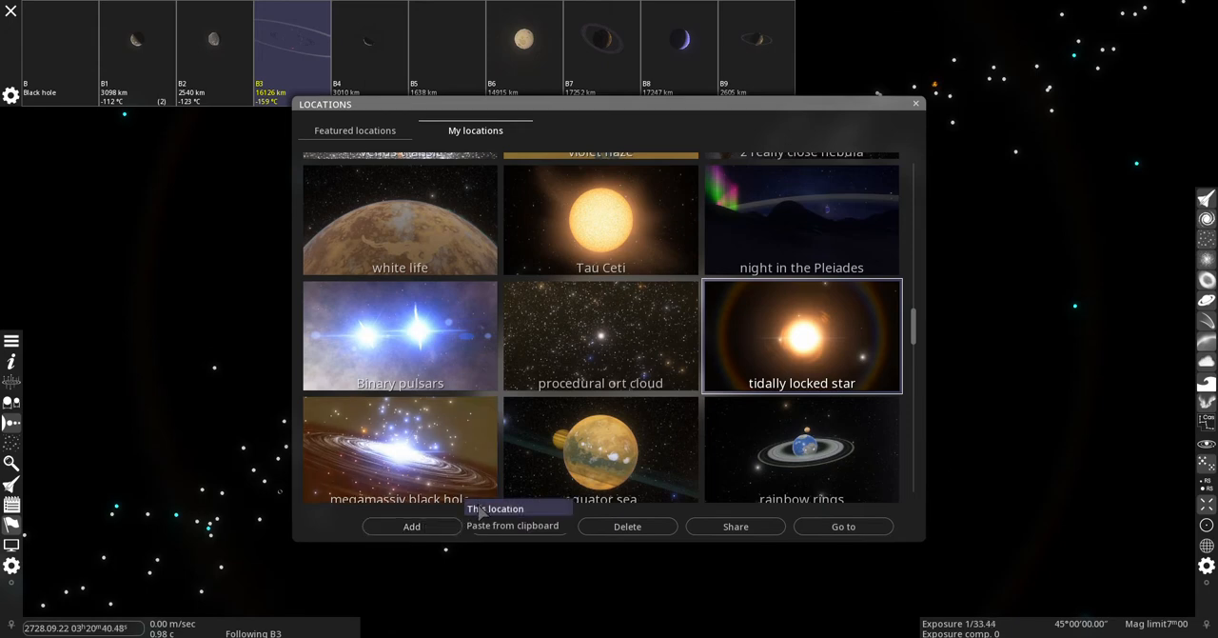
# Save the B3 view as 'secondary invisible ring' and close Locations
pyautogui.scroll(-3)
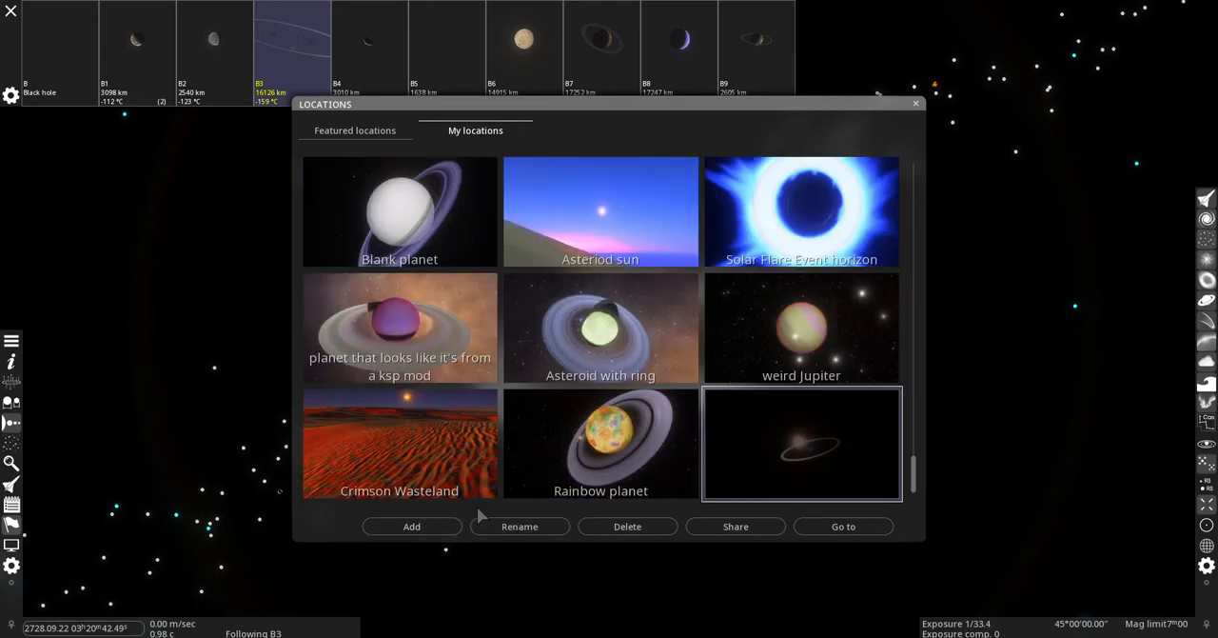
pyautogui.write('secon')
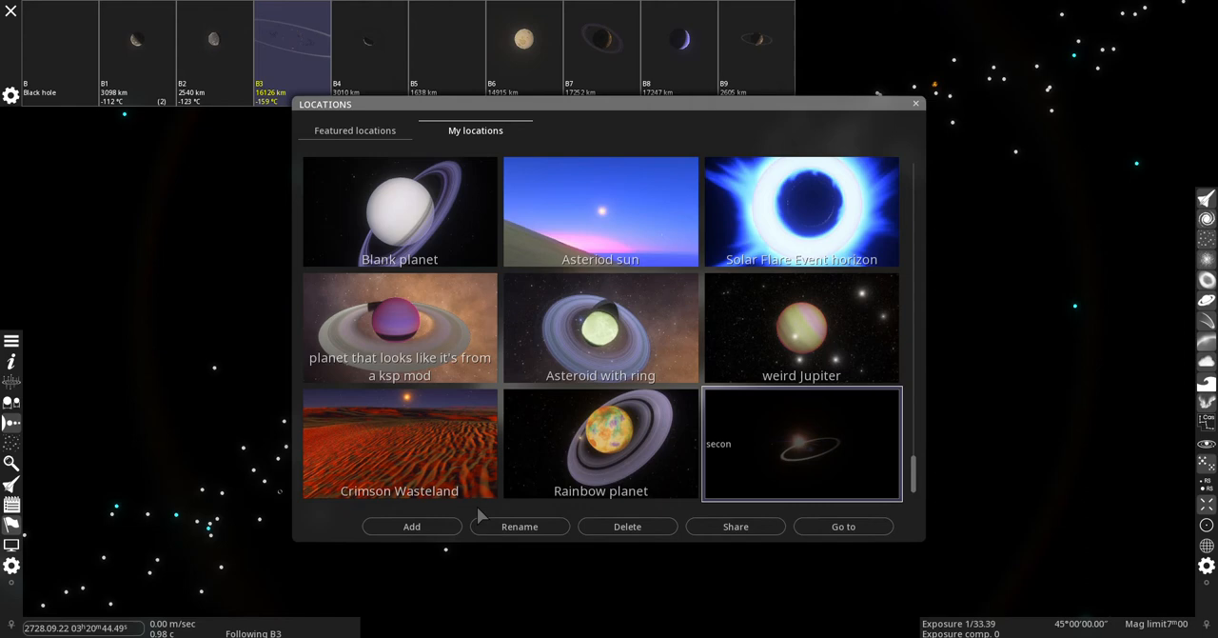
pyautogui.write('dary invisible ring')
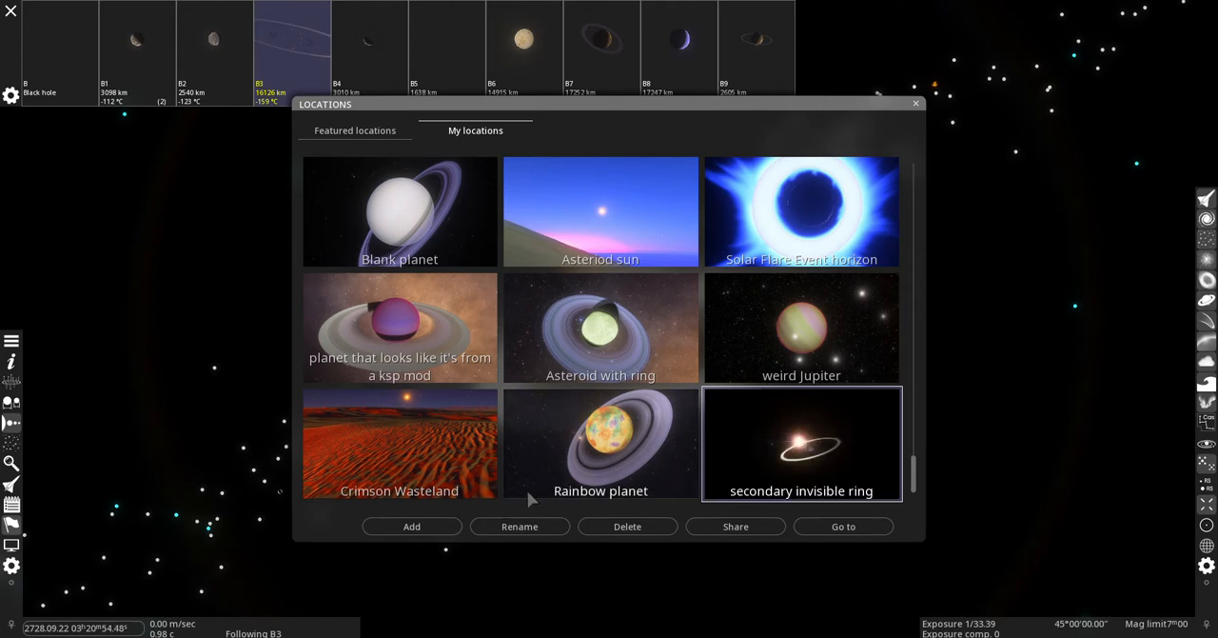
pyautogui.click(843, 525)
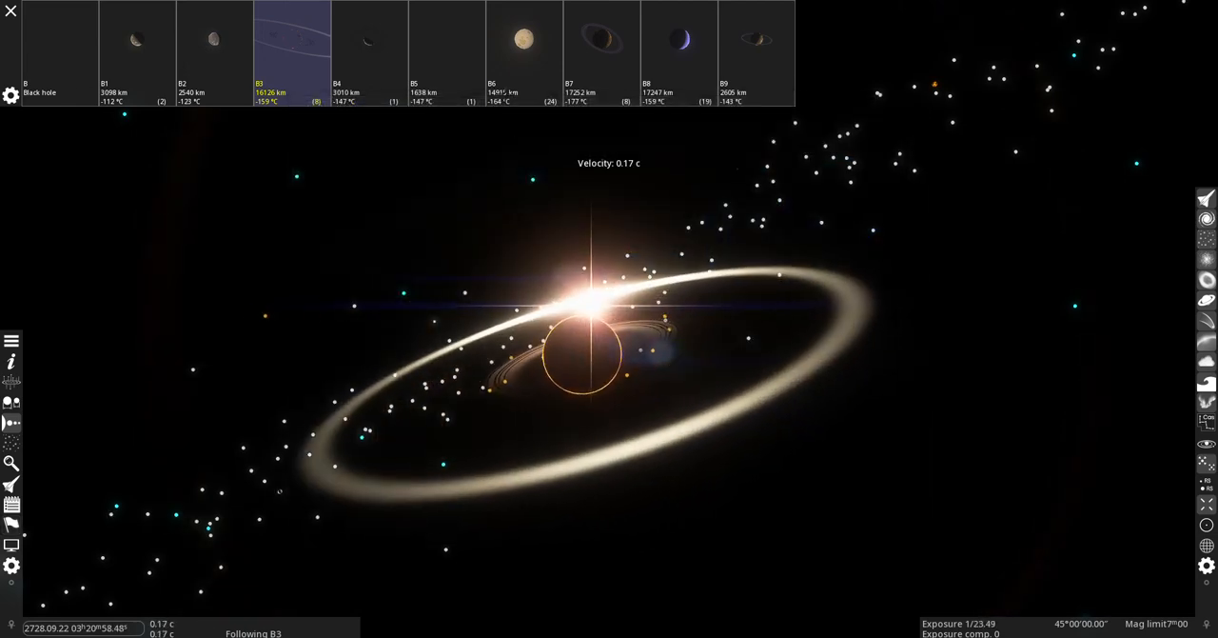
# Fly to planet B6, the pale cold arid world with 24 moons
pyautogui.click(513, 42)
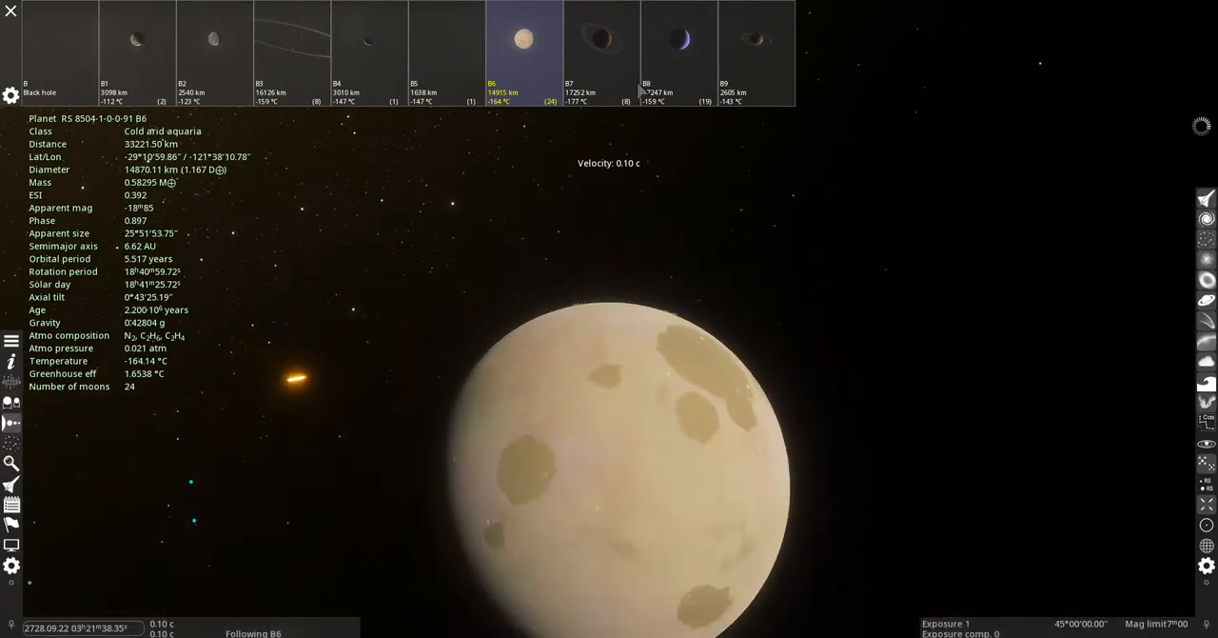
# Fly toward planet B7, then select another object in the system bar
pyautogui.click(596, 43)
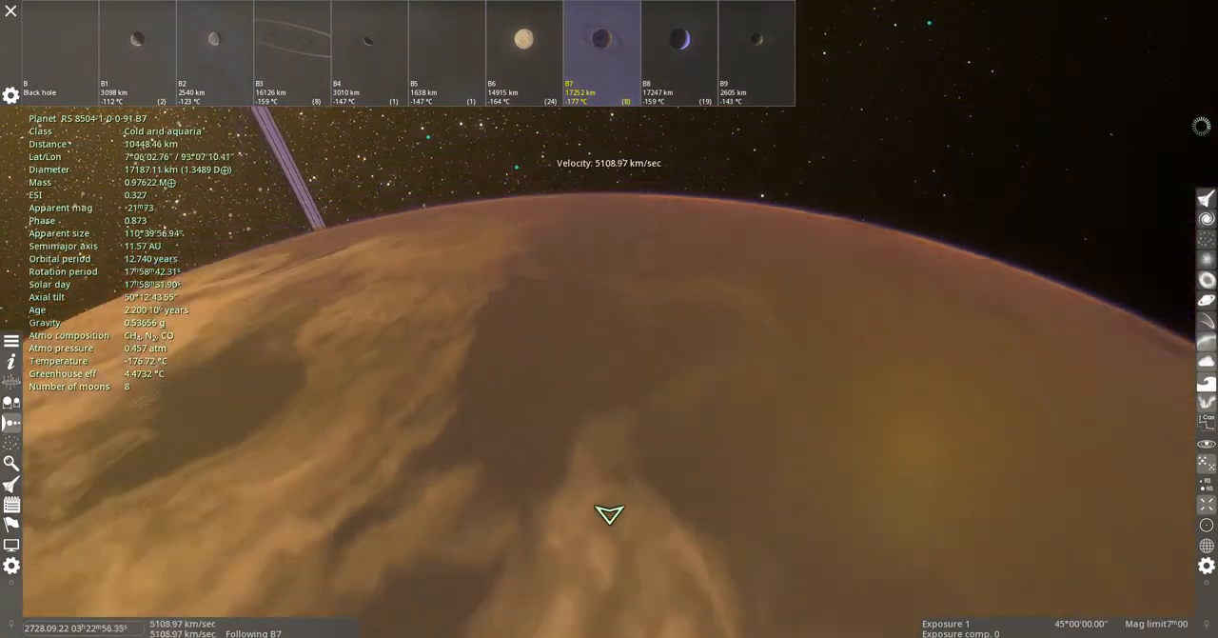
pyautogui.click(365, 38)
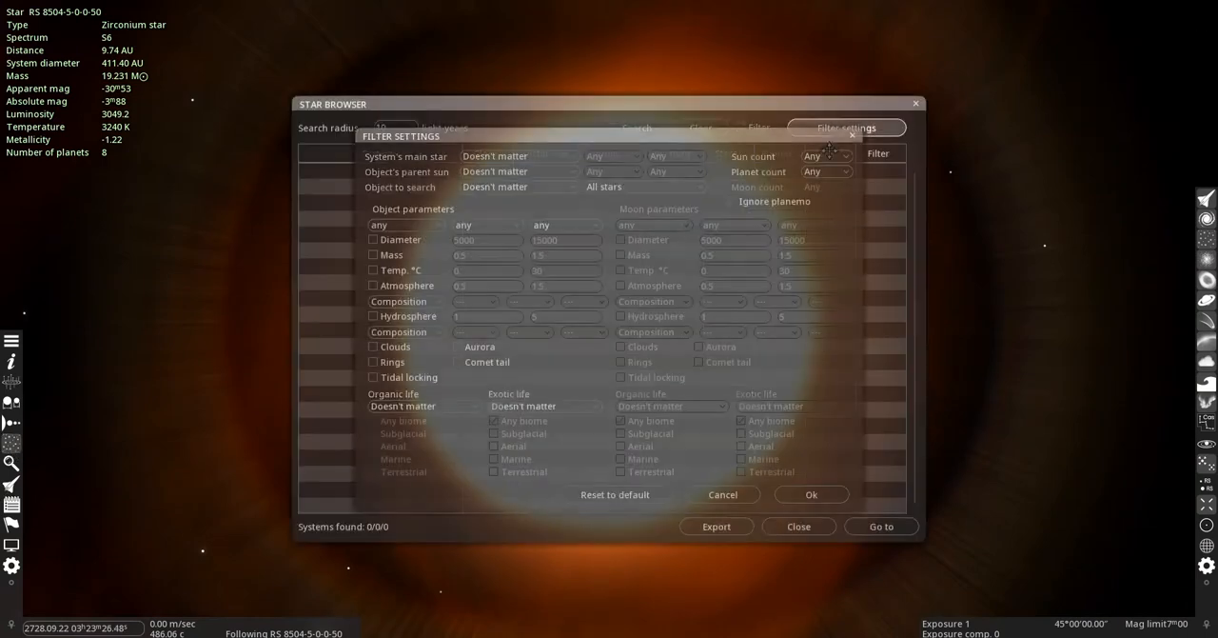
# Open the System's main star dropdown in the star browser filter settings
pyautogui.click(519, 156)
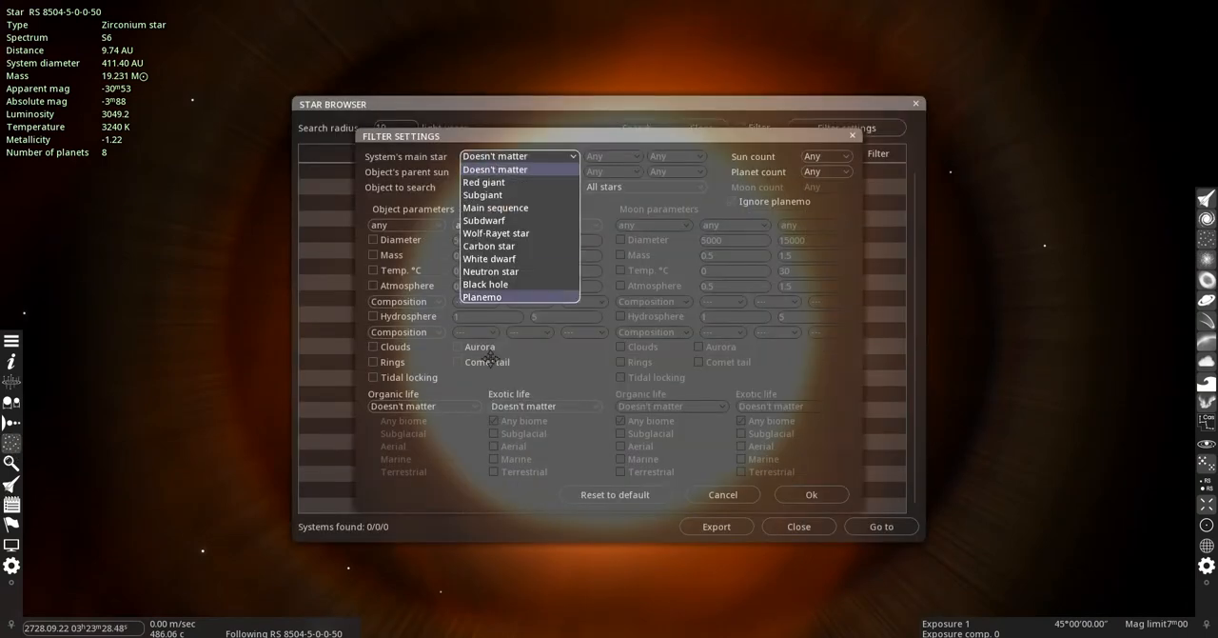
pyautogui.moveTo(489, 258)
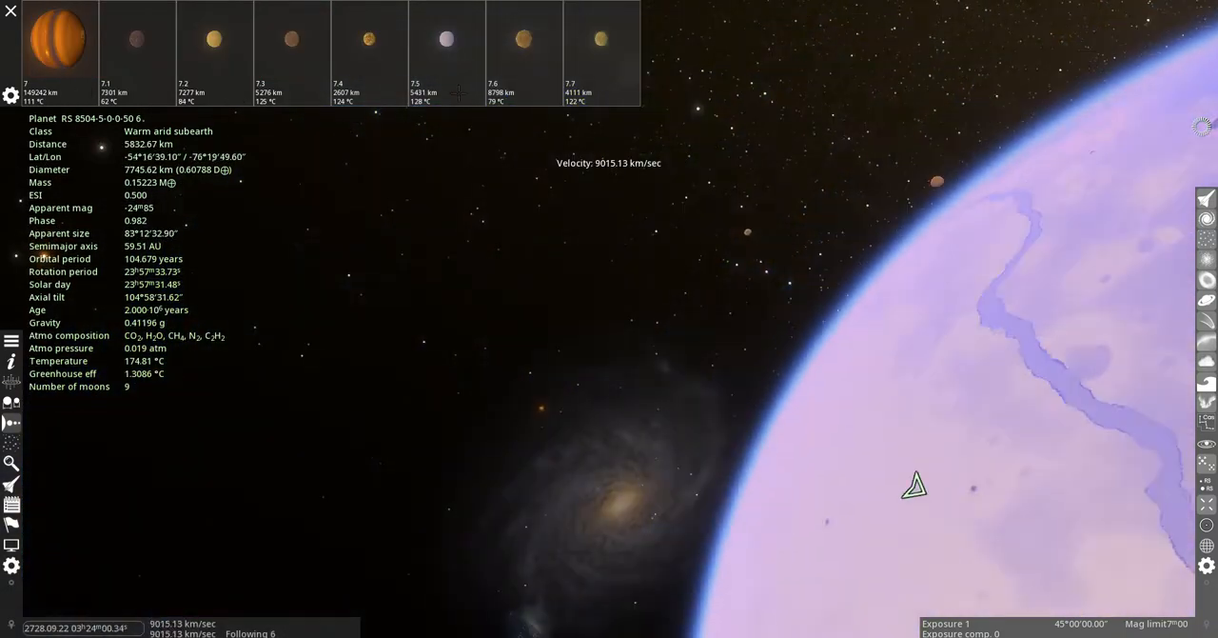
pyautogui.click(518, 43)
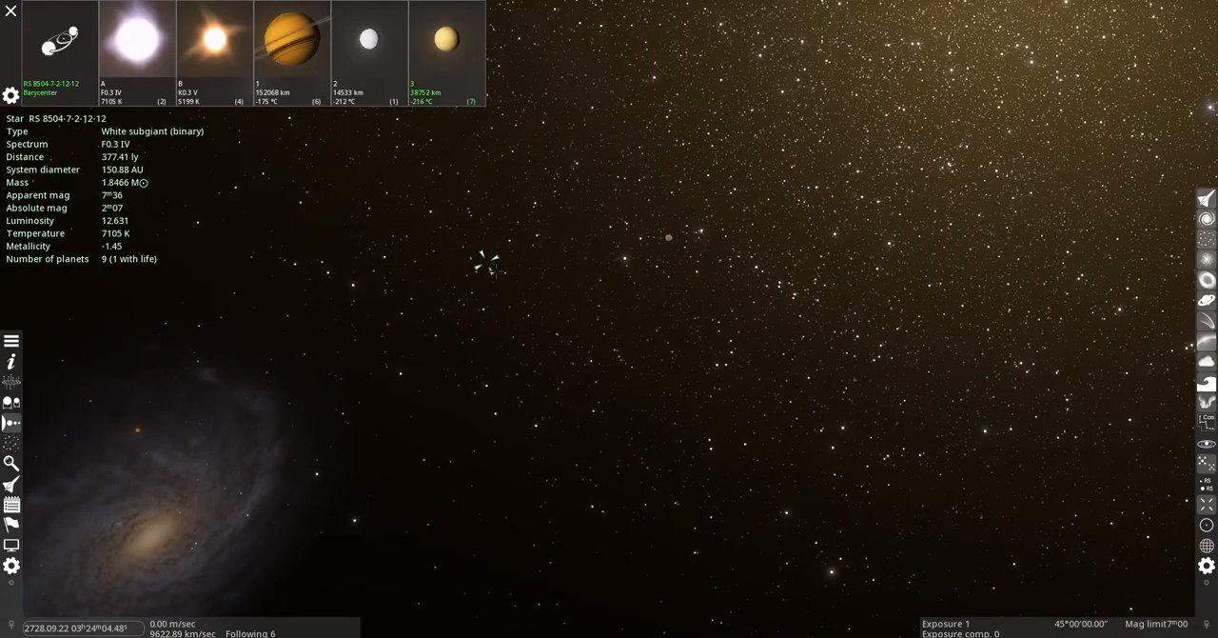
pyautogui.click(435, 38)
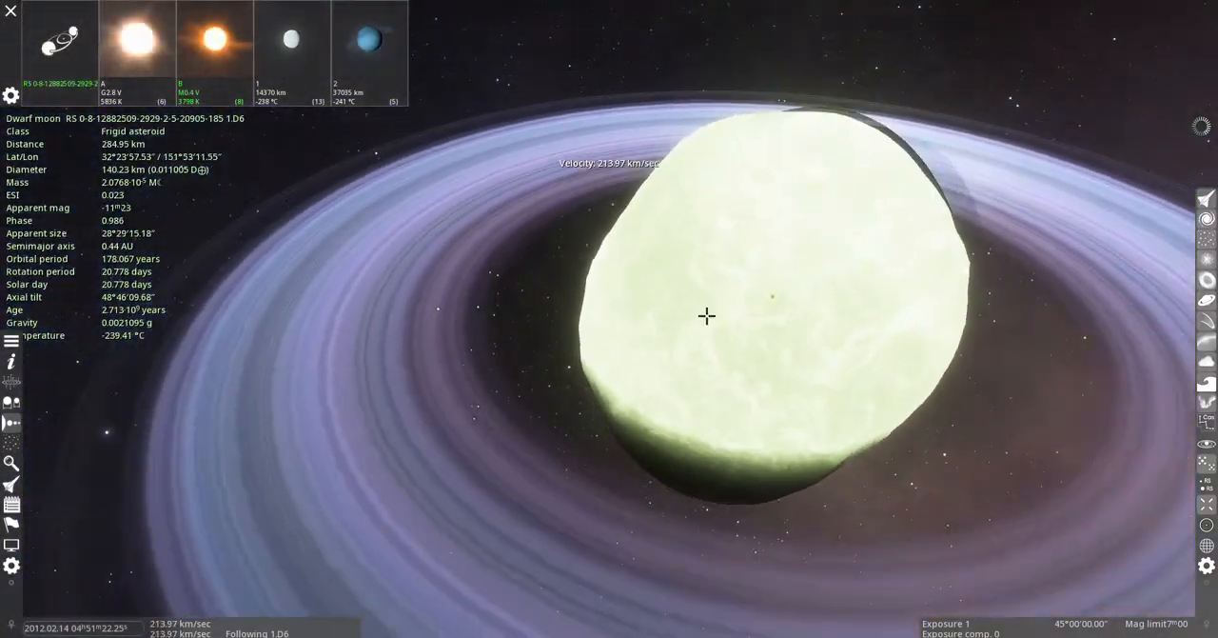
# Zoom out from the ringed asteroid moon 1.D6 and pick a target from the system bar
pyautogui.scroll(-3)
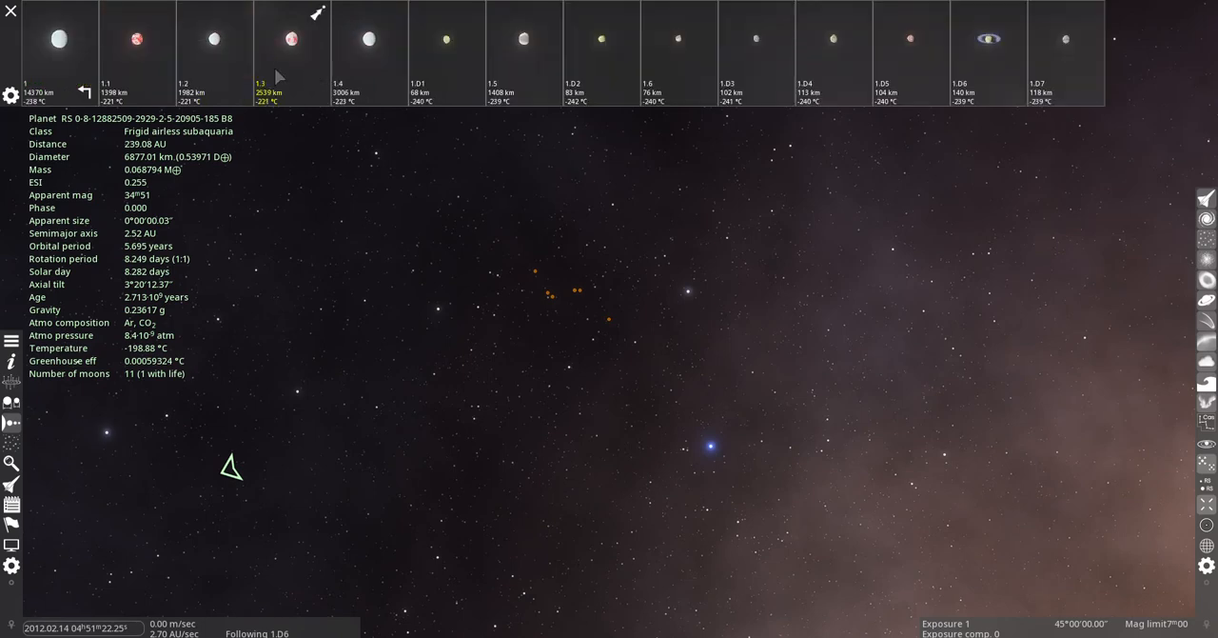
pyautogui.click(57, 38)
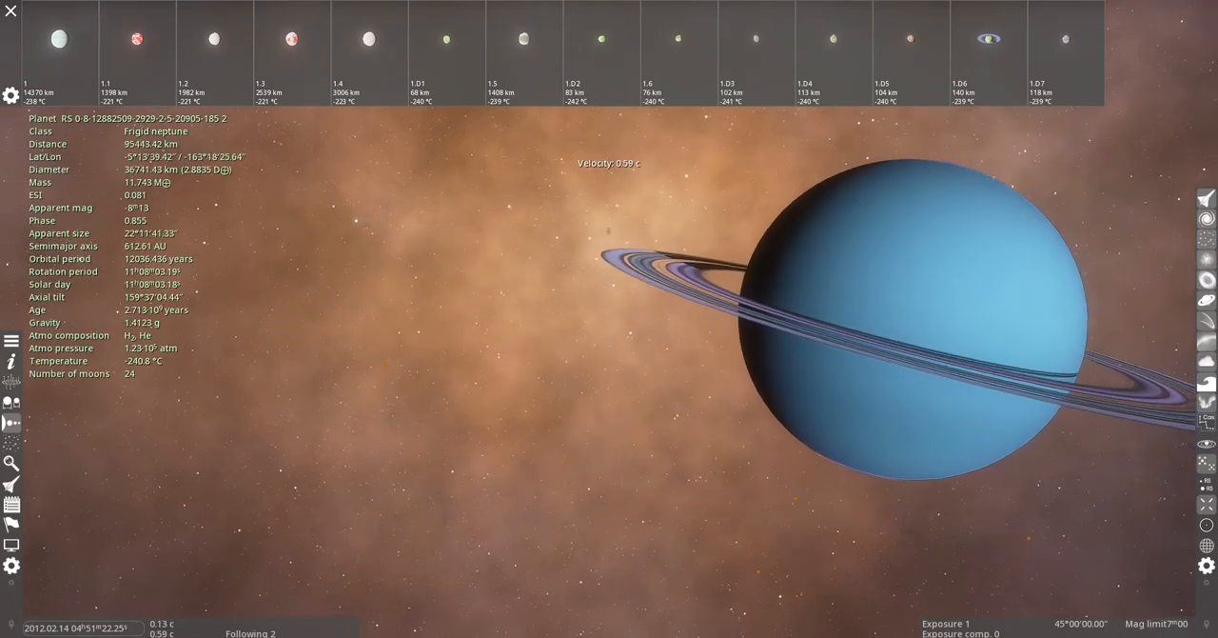
# Zoom out from planet 2, the blue ringed frigid neptune, into the nebula
pyautogui.scroll(-3)
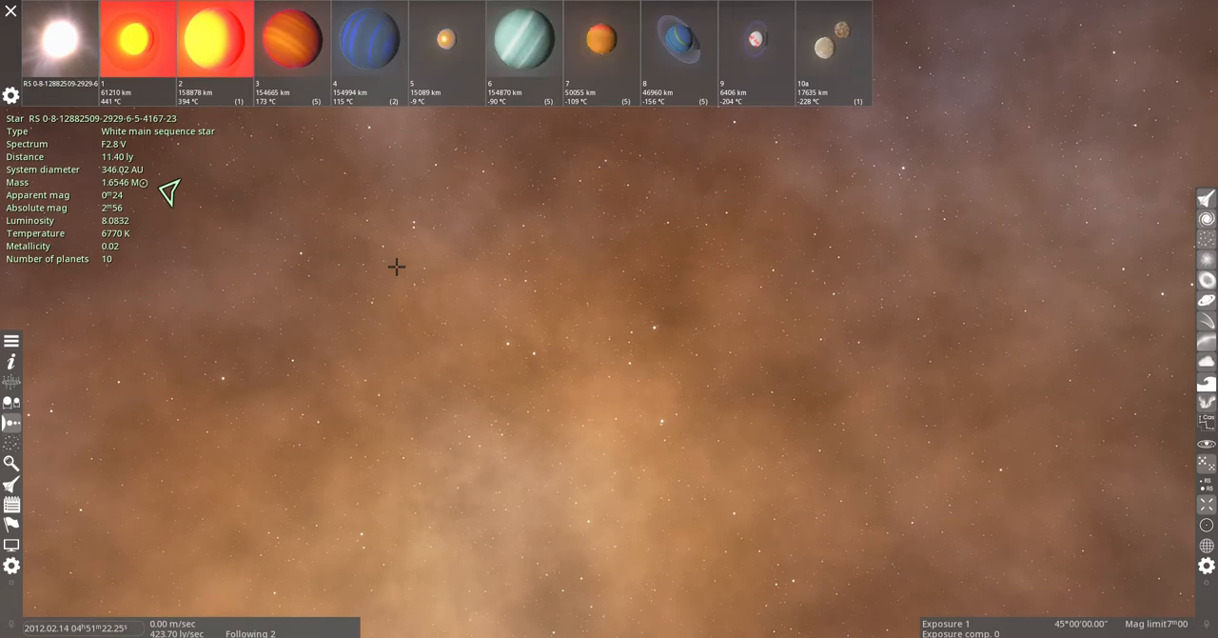
# Set the camera Nebulae magnitude limit to 20 and enable intergalactic vision
pyautogui.click(440, 38)
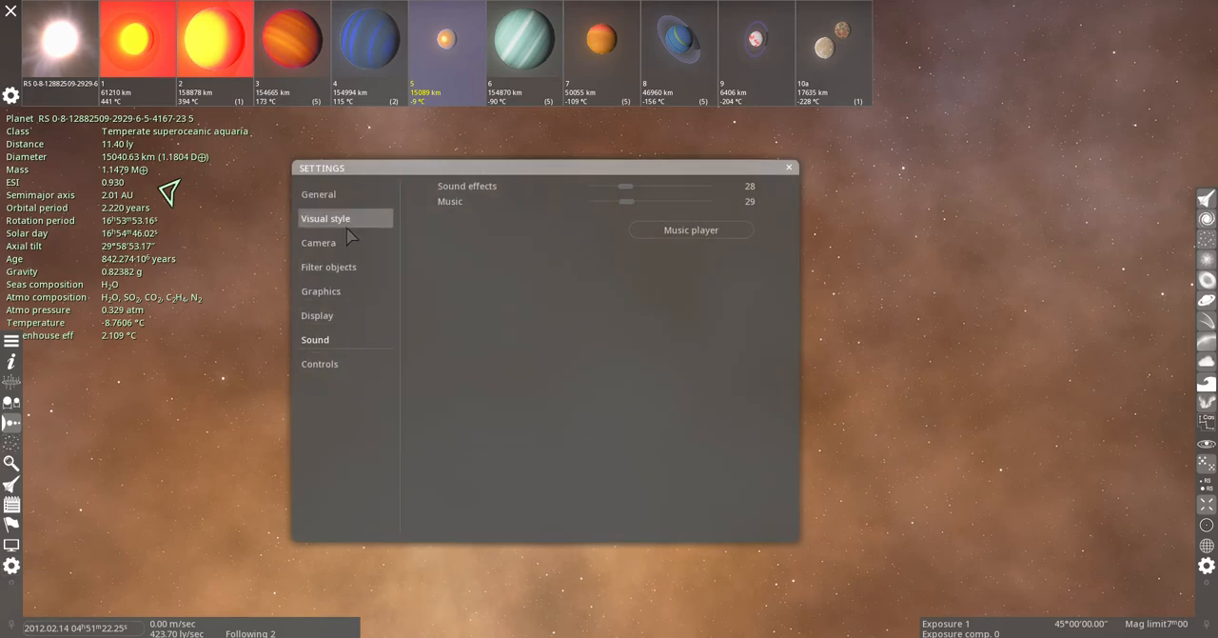
pyautogui.click(319, 243)
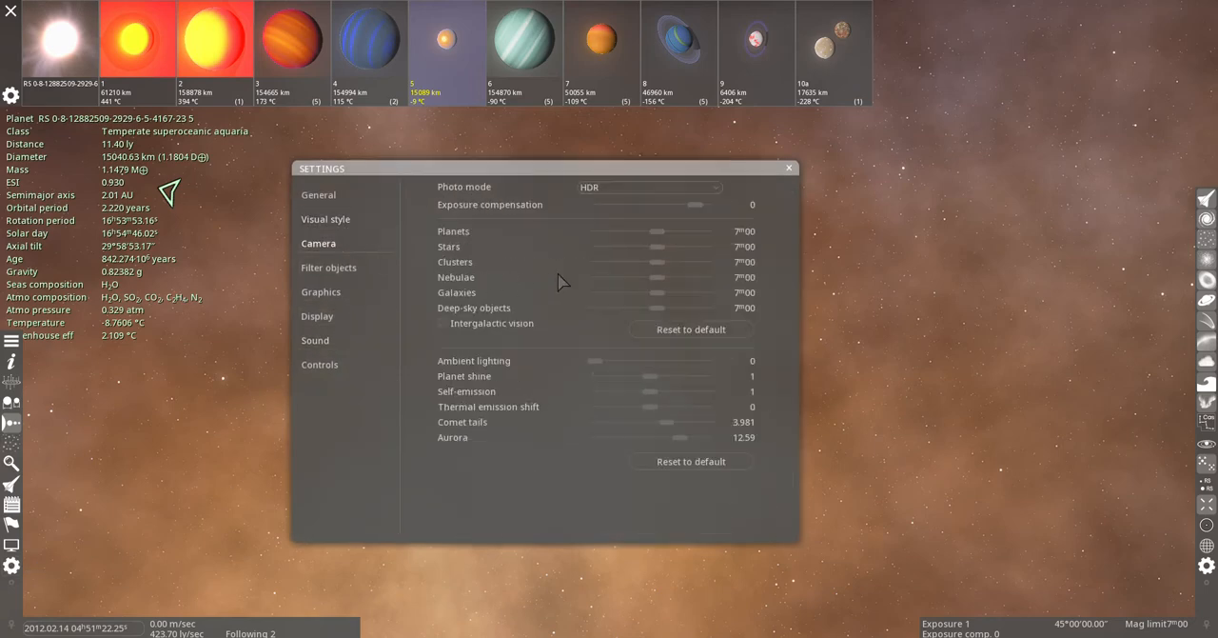
pyautogui.moveTo(657, 277); pyautogui.dragTo(704, 277)
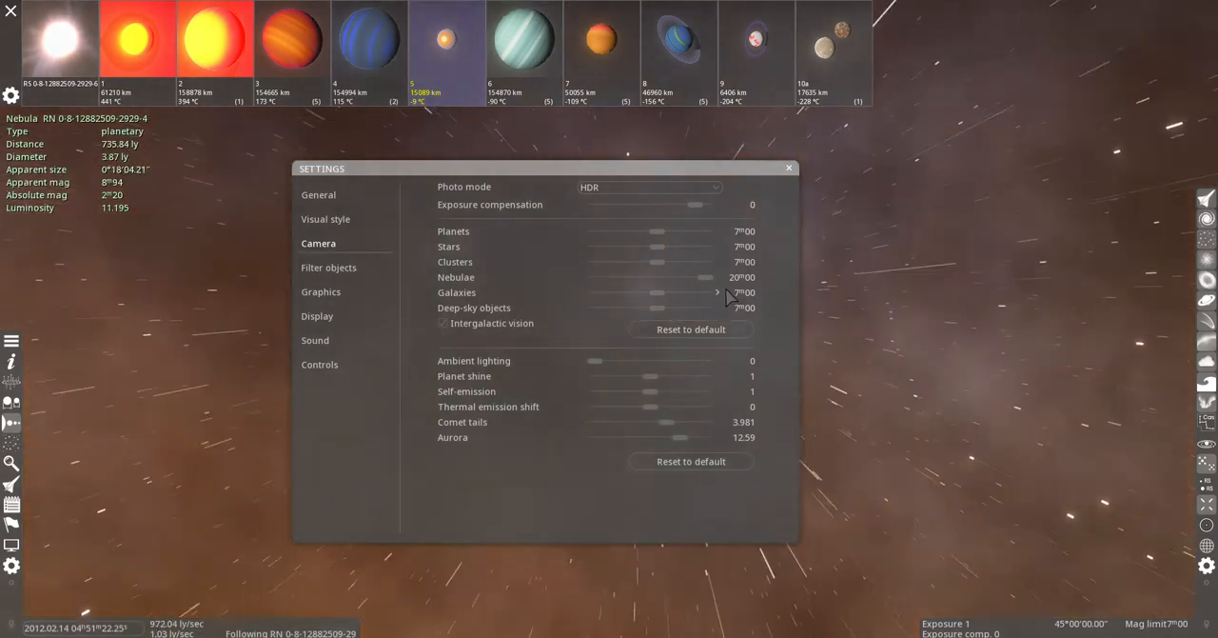
pyautogui.click(789, 168)
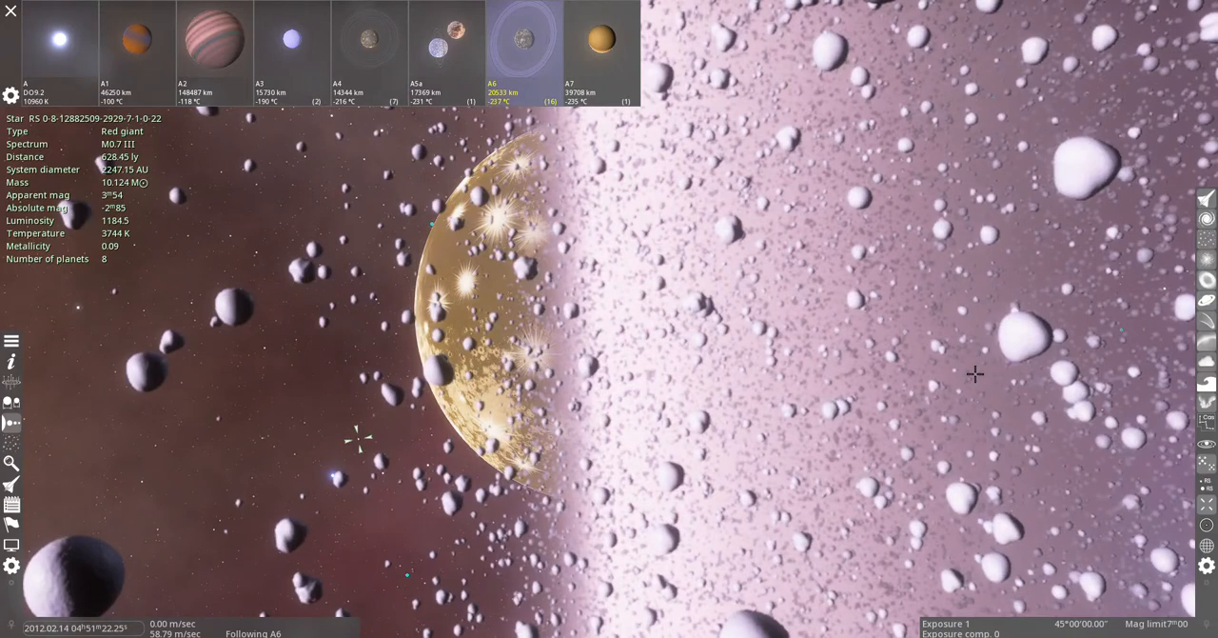
pyautogui.moveTo(1121, 122)
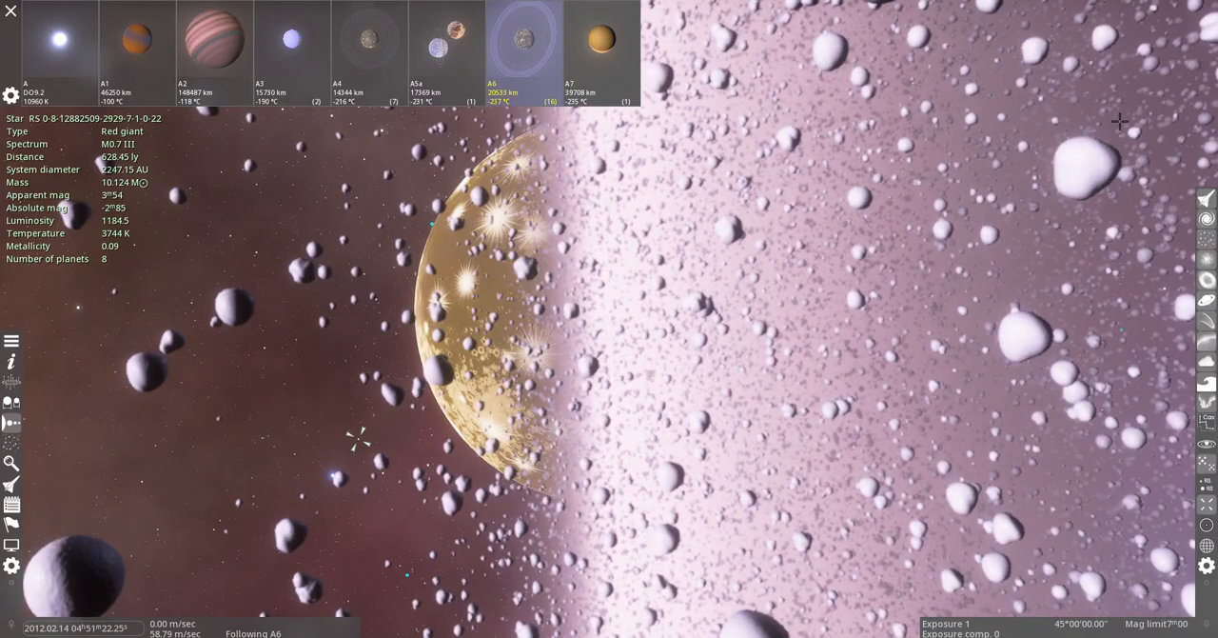